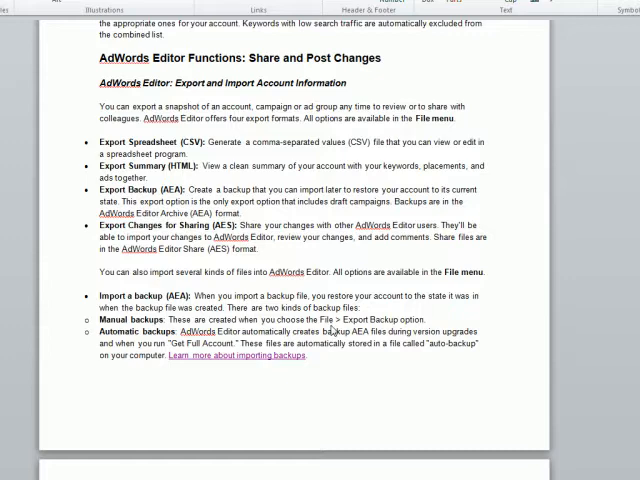
mouse_move(330, 332)
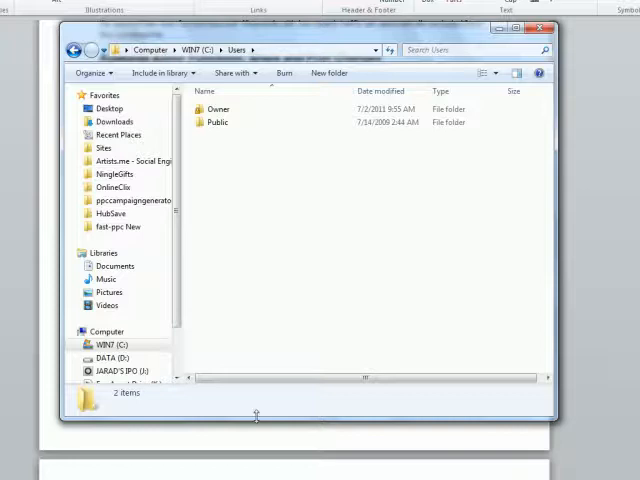
- Search the whole Computer, not just Users, for 'auto-backup'
click(470, 50)
text(auto-backup)
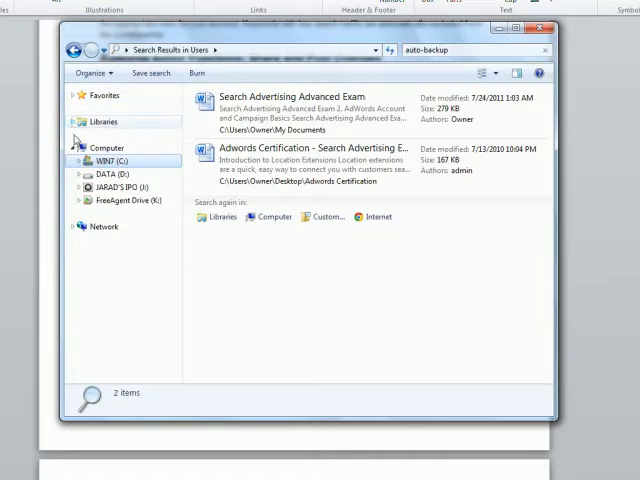
click(106, 148)
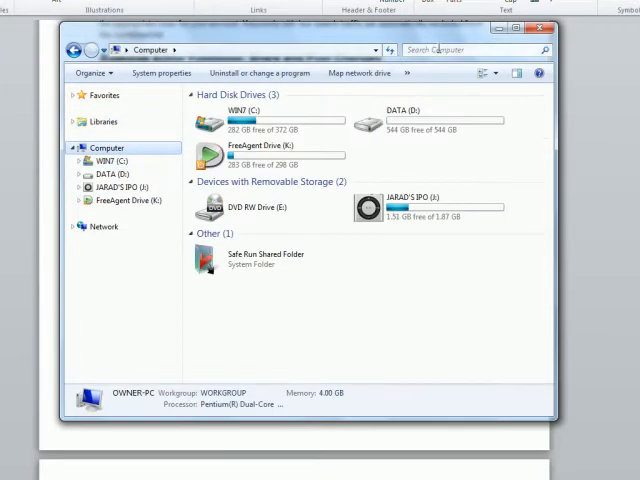
text(auto-backup)
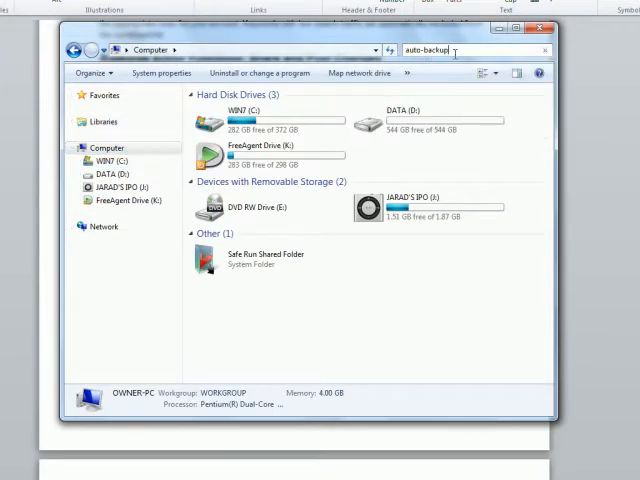
key(enter)
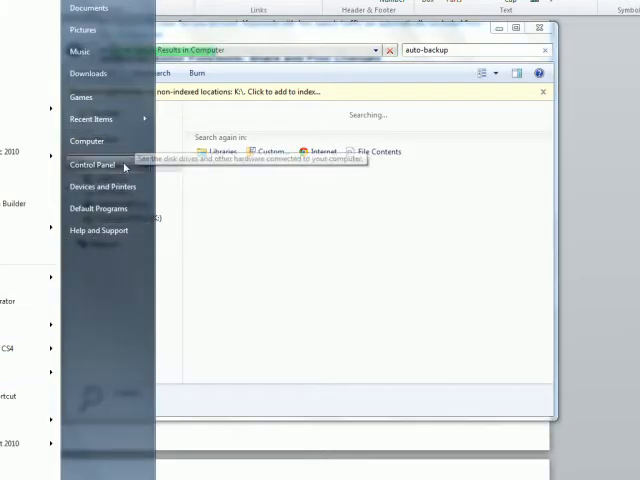
mouse_move(105, 164)
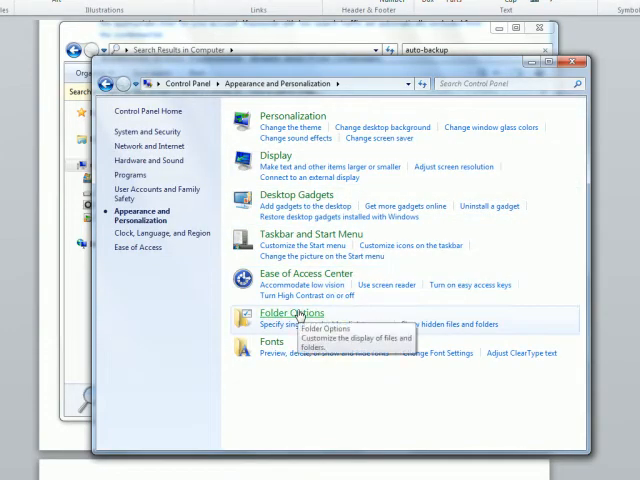
- Enable 'Show hidden files, folders, and drives' in Folder Options and apply it
click(290, 313)
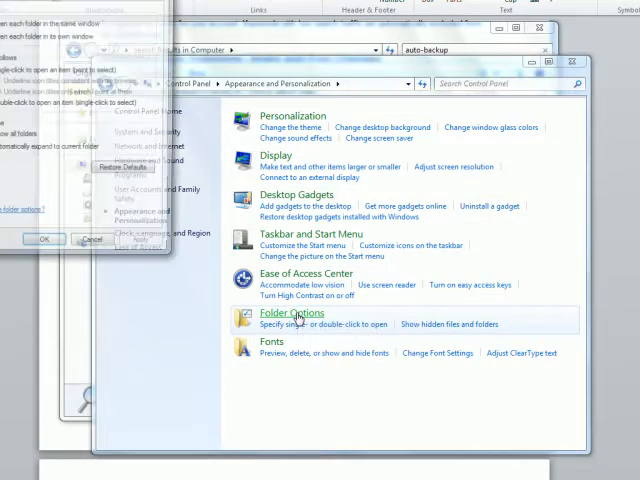
click(291, 312)
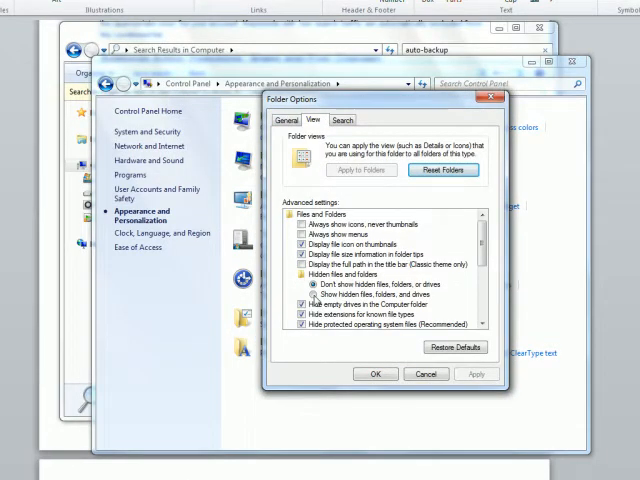
click(311, 295)
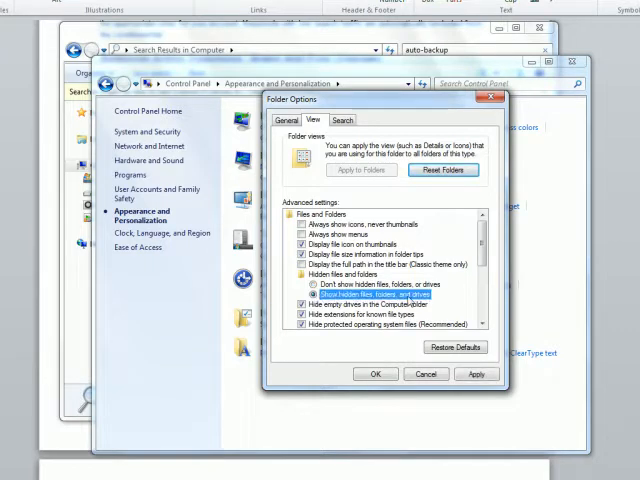
click(477, 374)
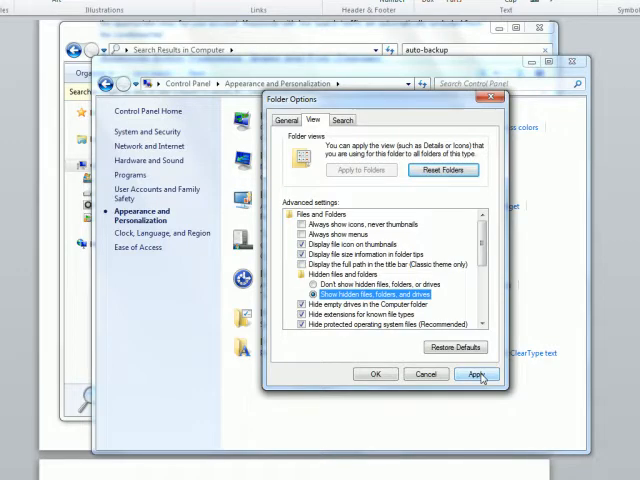
click(477, 373)
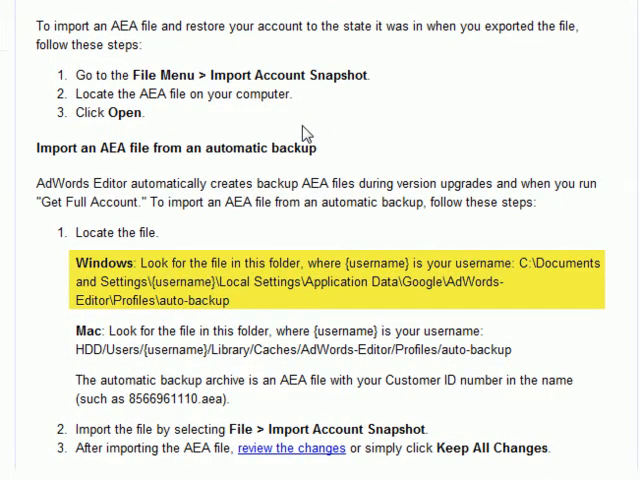
mouse_move(255, 300)
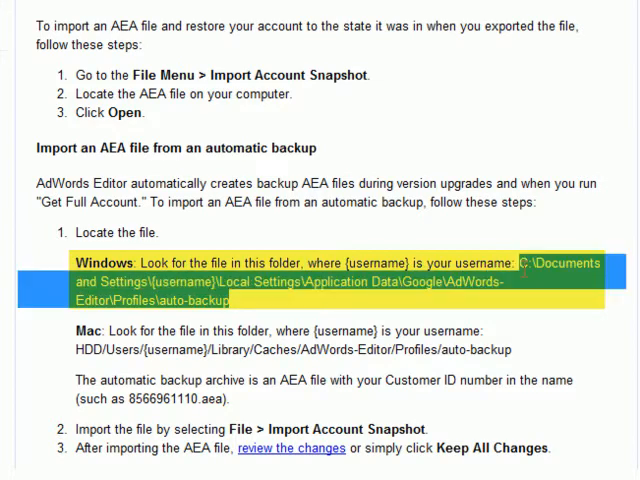
- Deselect the Windows auto-backup folder path on the AdWords Editor Help page
click(333, 305)
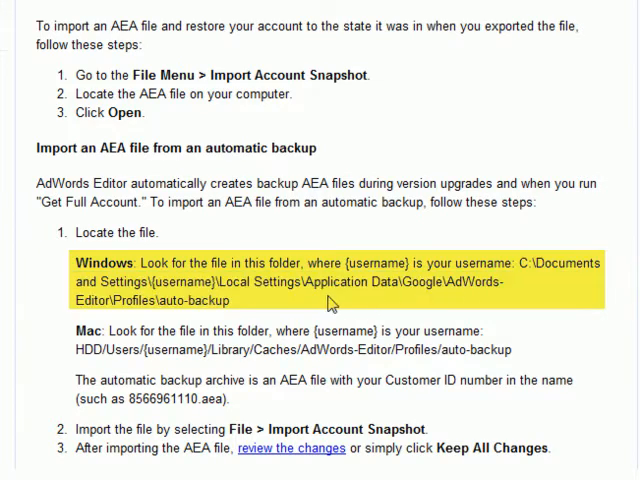
mouse_move(150, 450)
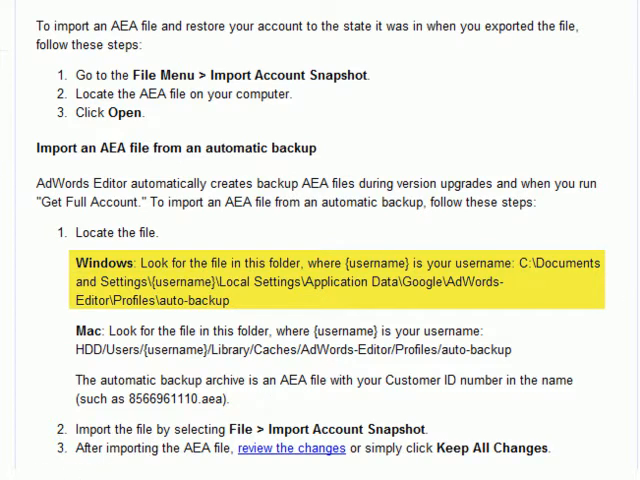
mouse_move(64, 463)
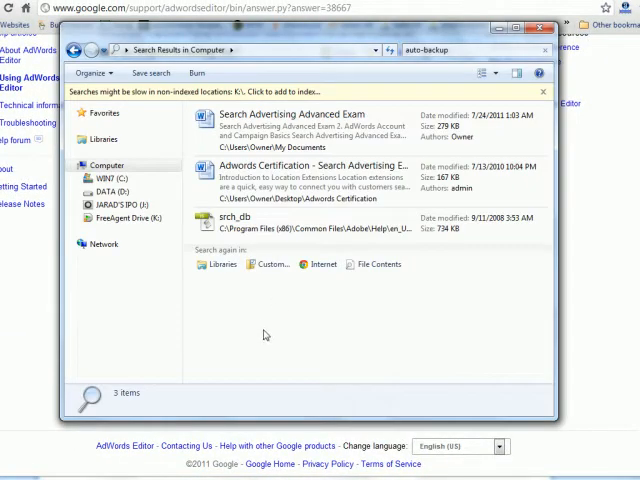
mouse_move(265, 320)
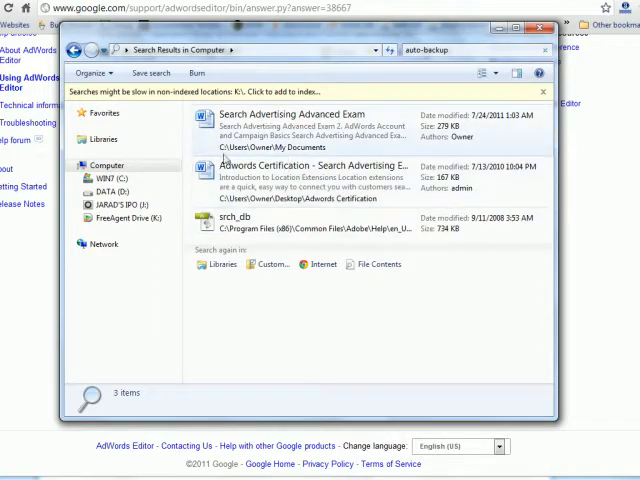
- Browse C: > Users > Owner > AppData > Local > Google > AdWords-Editor > Profiles > auto-backup
click(99, 165)
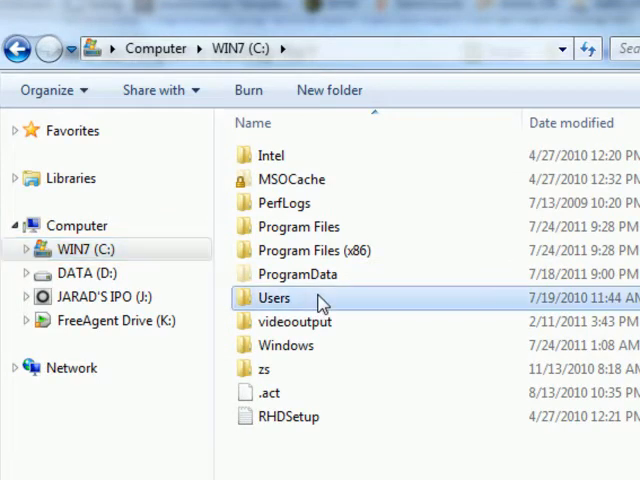
double_click(274, 298)
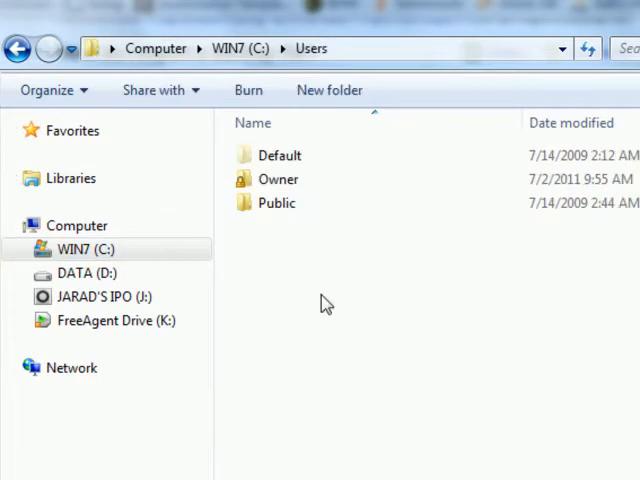
click(278, 179)
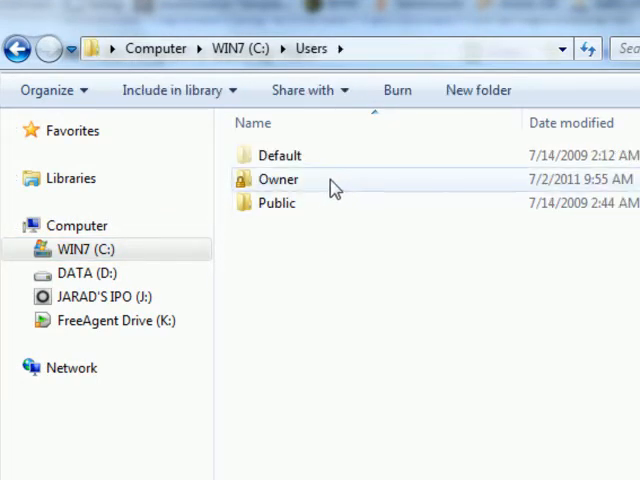
mouse_move(320, 186)
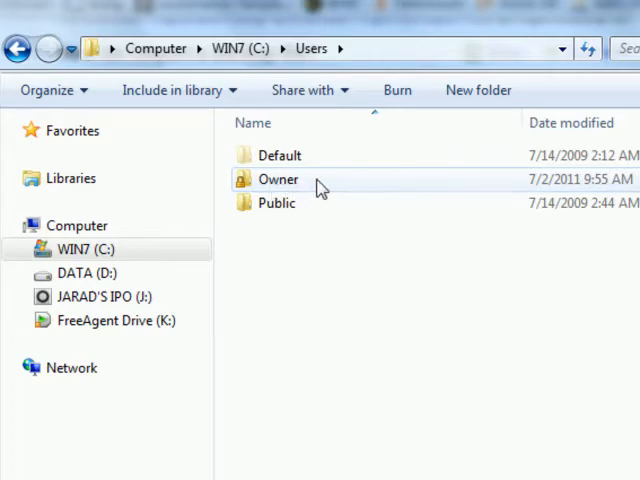
double_click(278, 179)
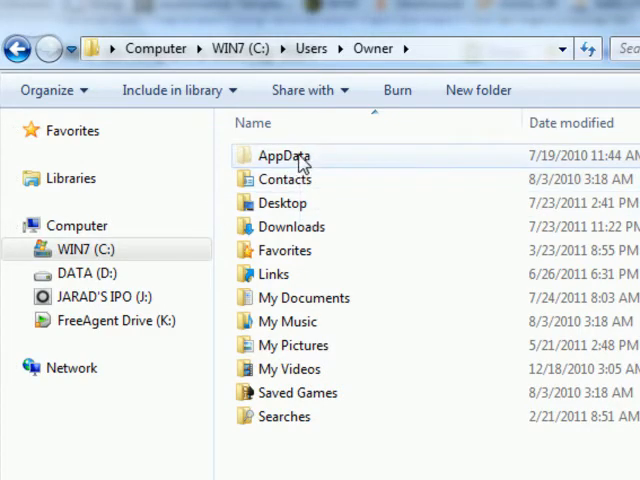
double_click(285, 155)
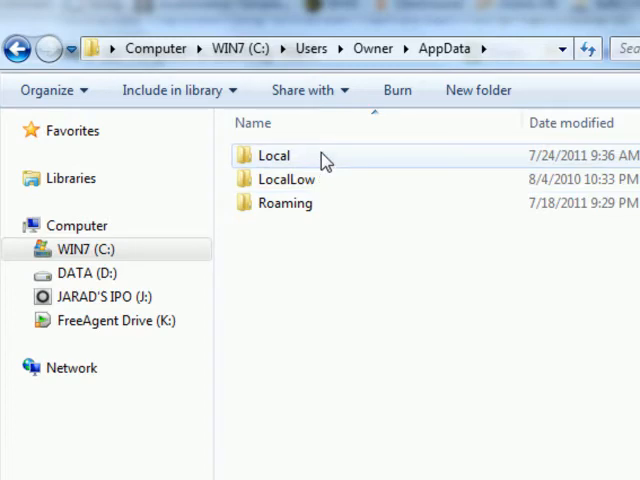
double_click(273, 155)
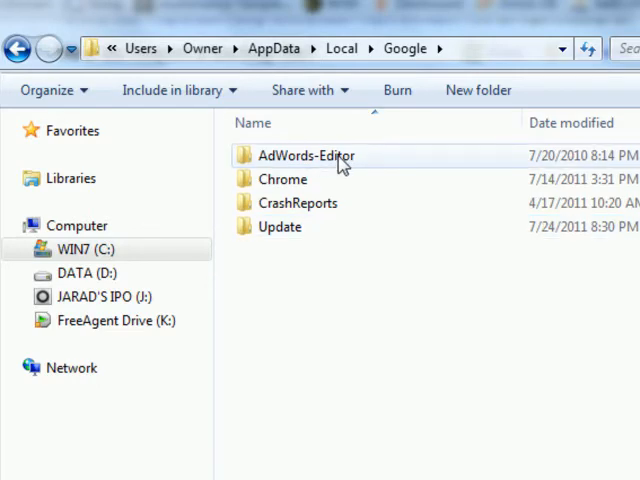
click(306, 155)
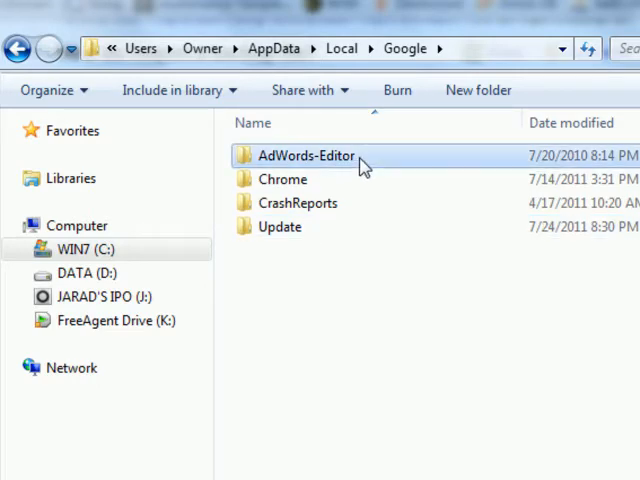
double_click(305, 156)
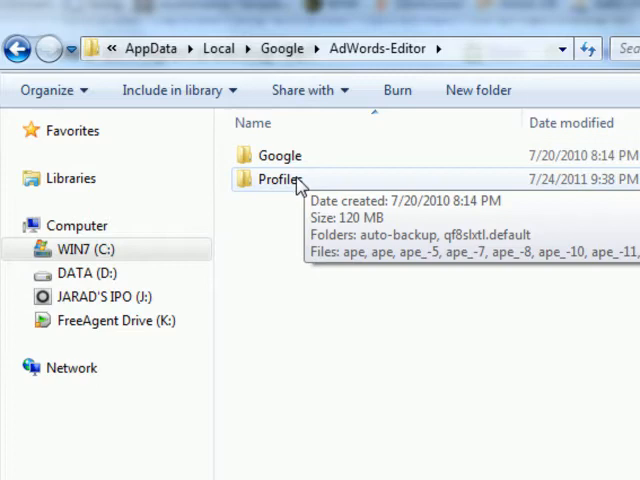
double_click(278, 180)
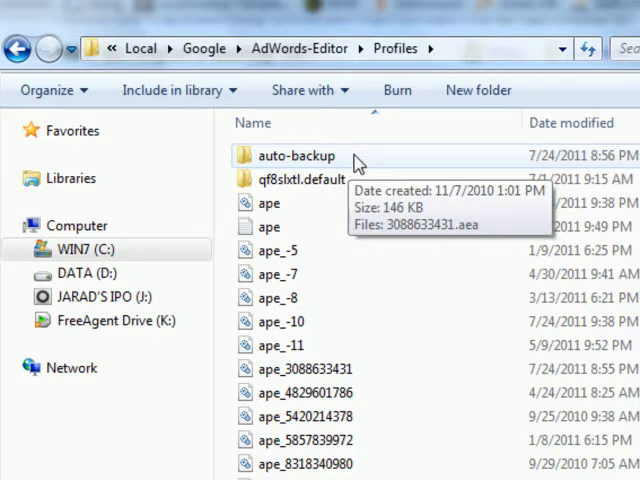
double_click(296, 155)
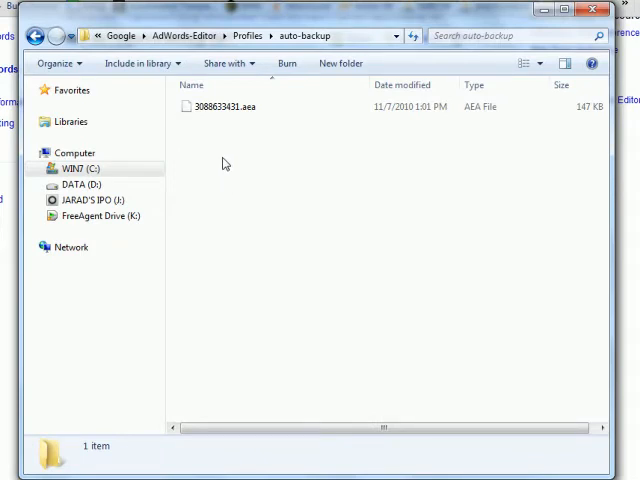
mouse_move(230, 147)
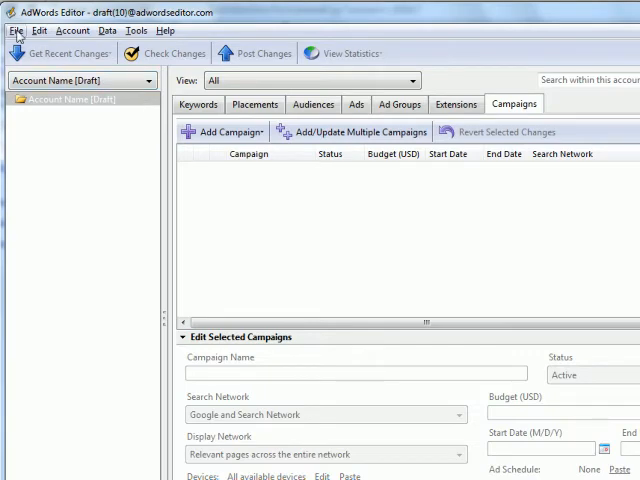
- Import the auto-backup .aea file through File > Import Account Snapshot and confirm
click(14, 30)
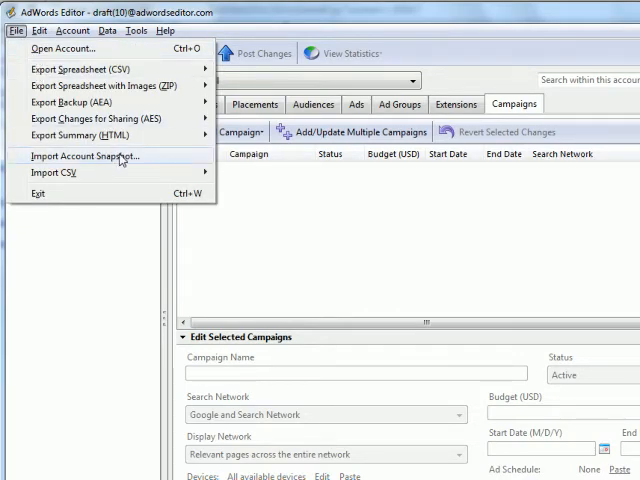
click(96, 155)
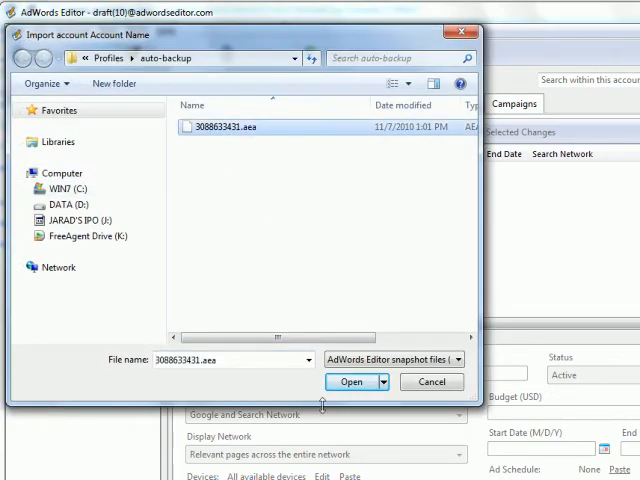
click(350, 381)
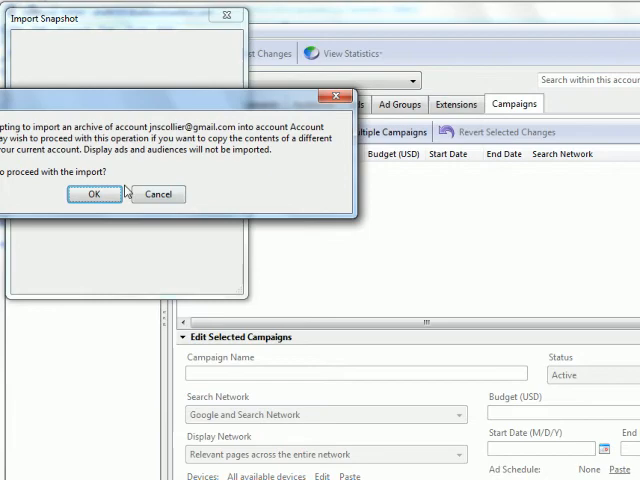
click(92, 194)
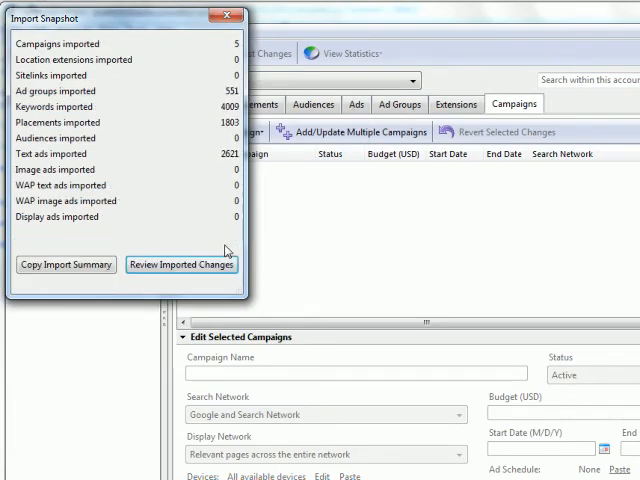
- Review the imported changes, starting with the Artists 2010 campaign
click(181, 264)
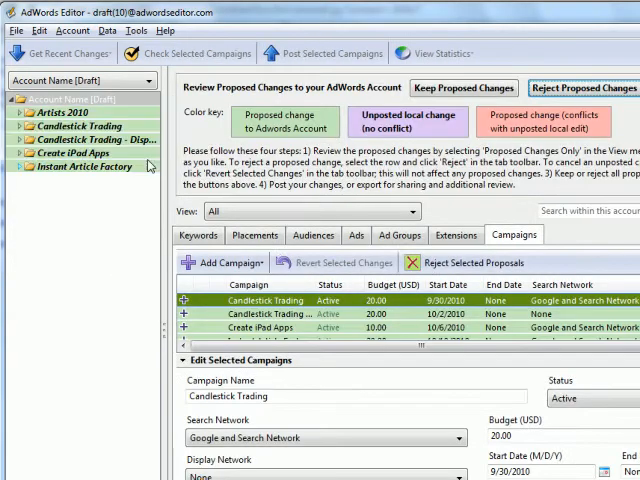
click(65, 112)
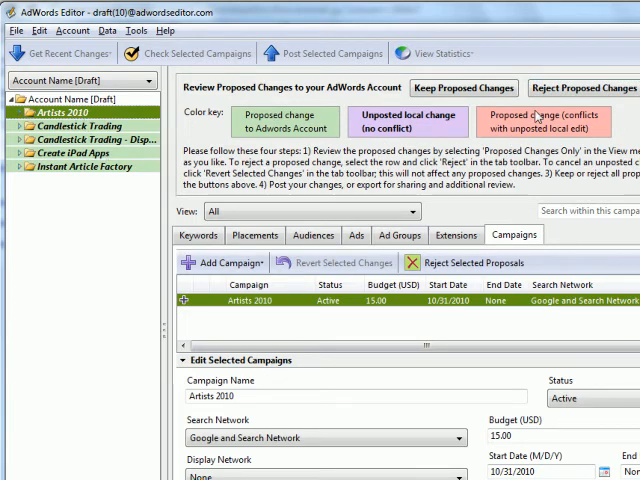
click(583, 88)
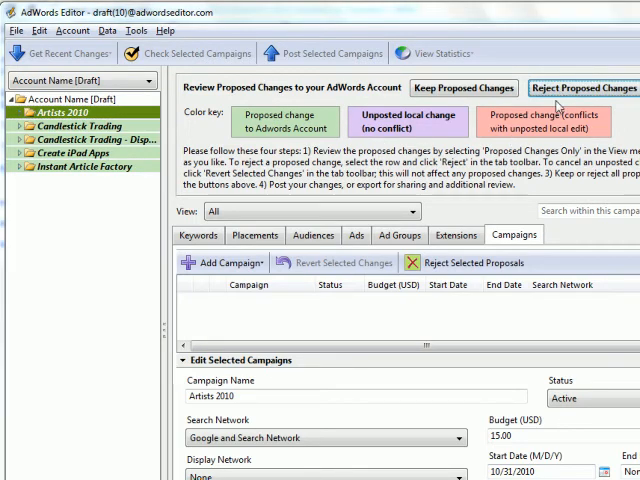